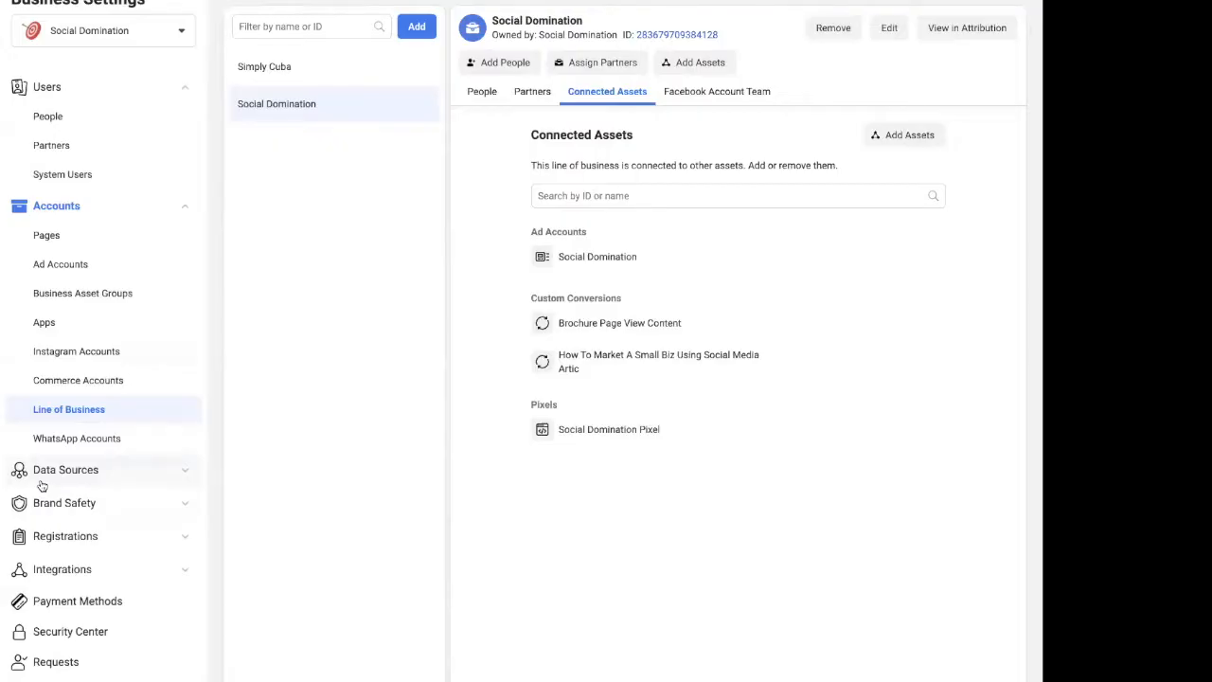
pyautogui.moveTo(70, 508)
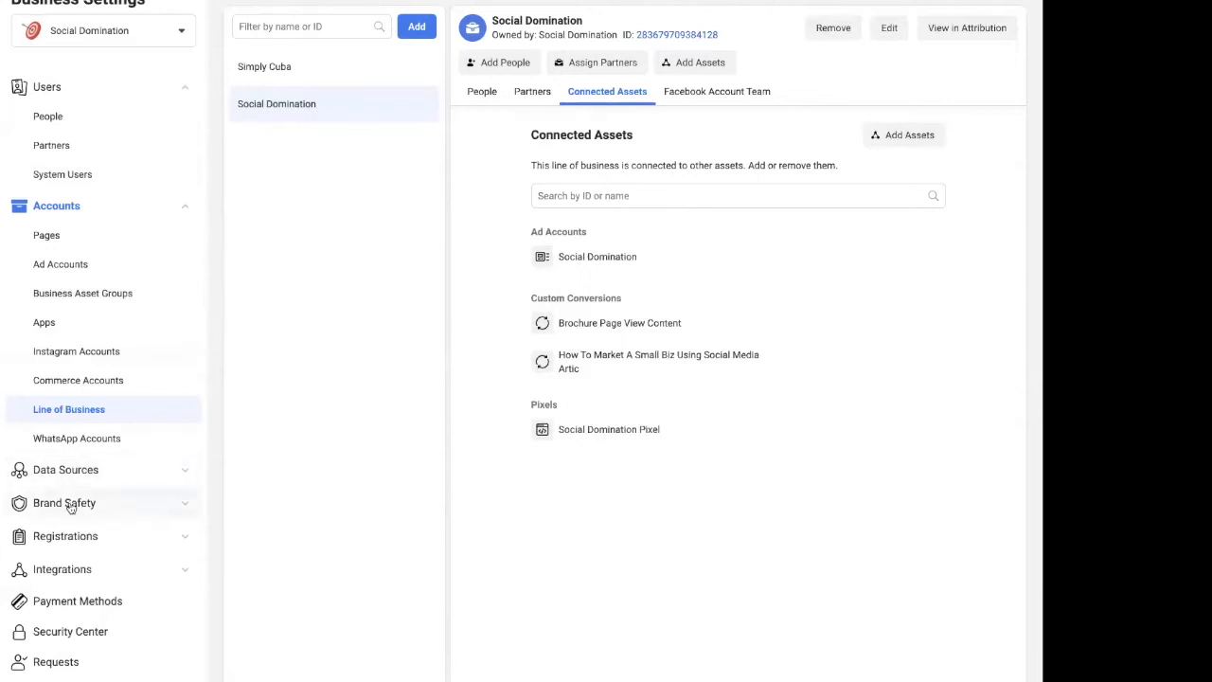
# Expand Brand Safety in the Business Settings sidebar to list Domains and Block Lists.
pyautogui.click(64, 504)
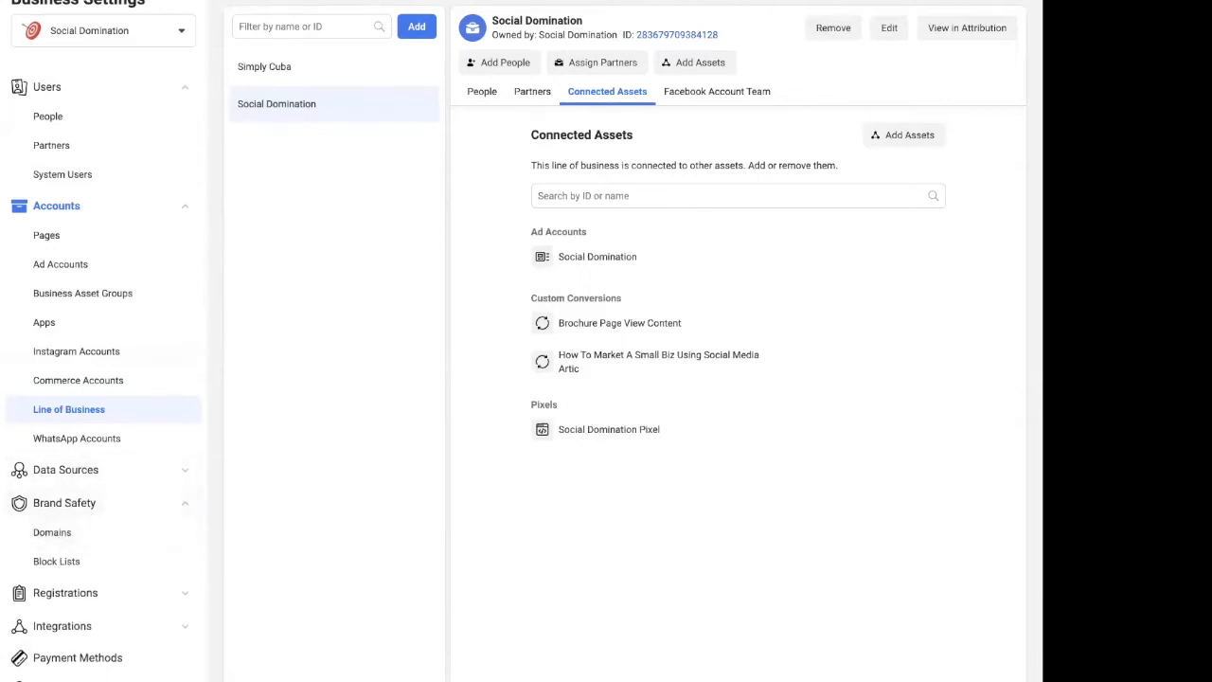
pyautogui.moveTo(53, 599)
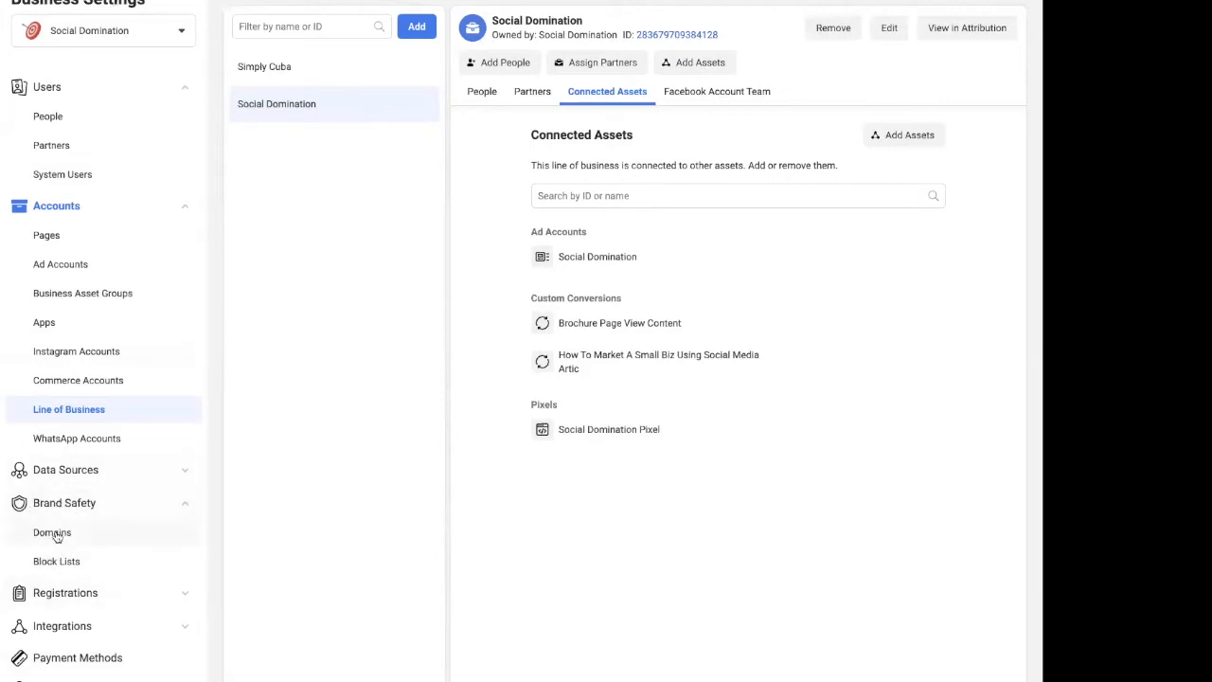
pyautogui.click(53, 532)
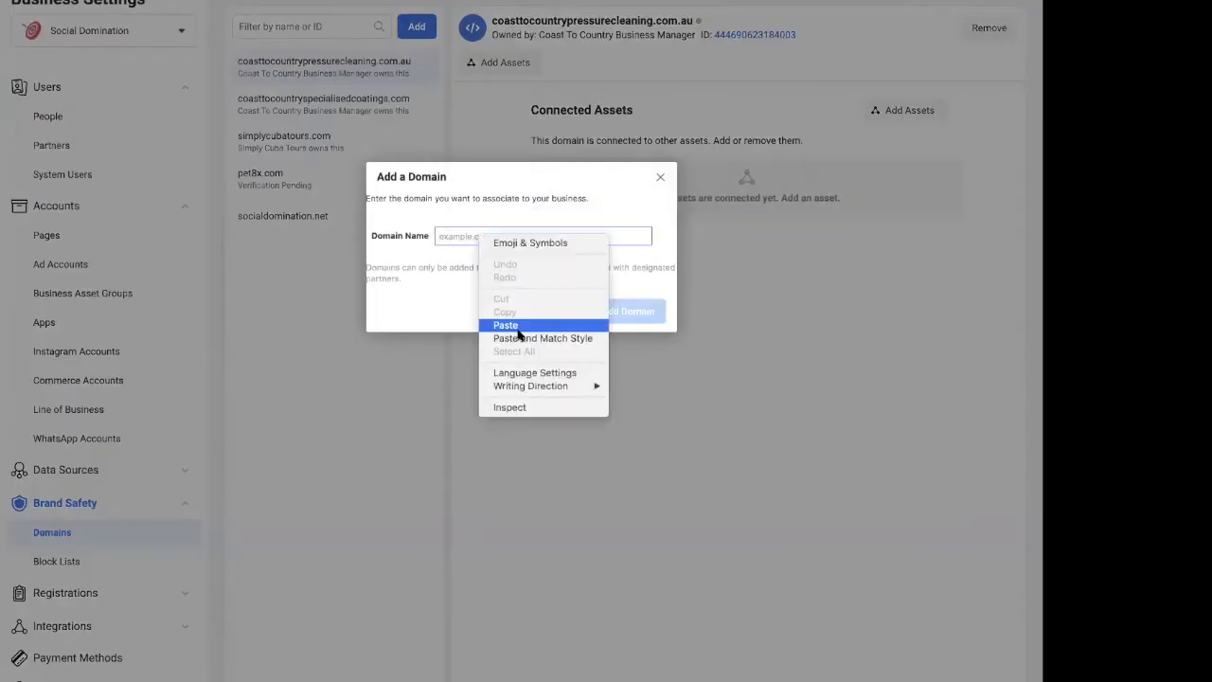
pyautogui.click(506, 326)
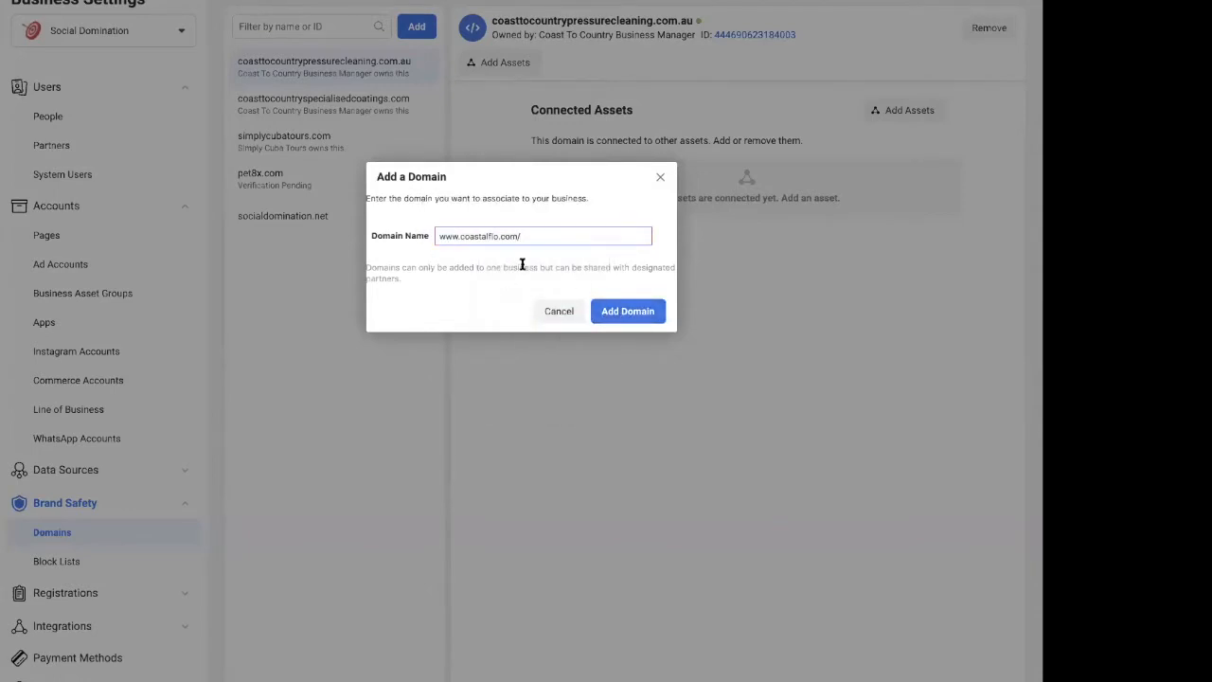
pyautogui.click(627, 310)
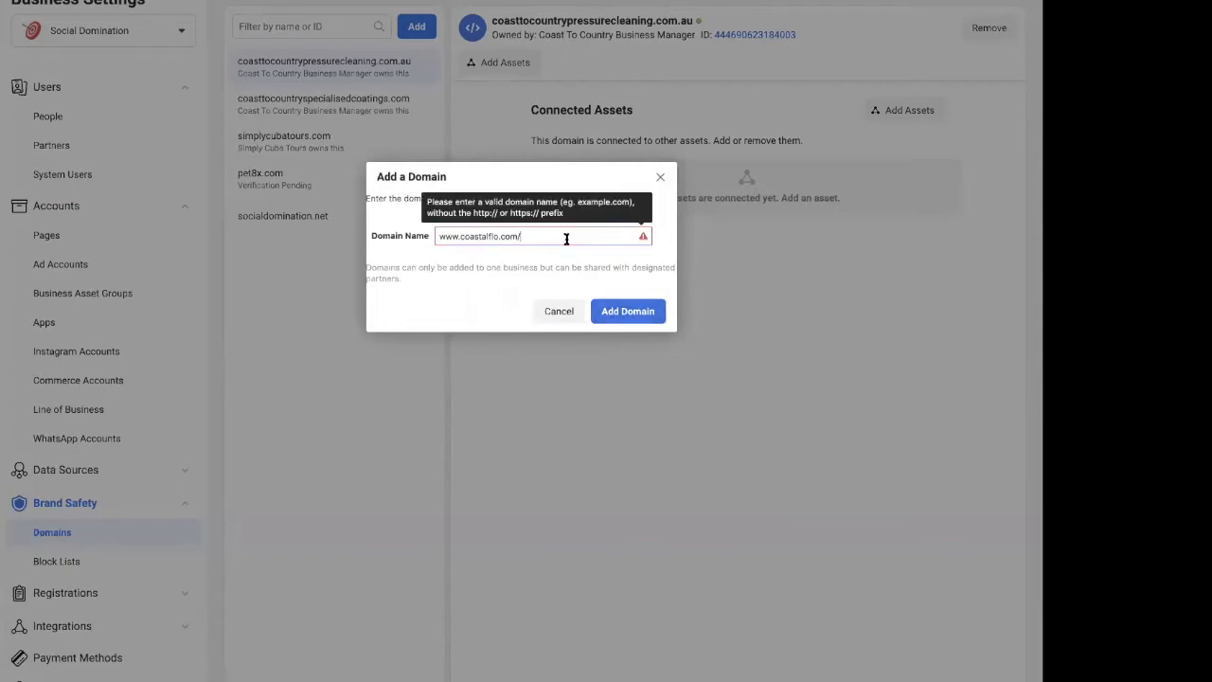
pyautogui.press('Backspace')
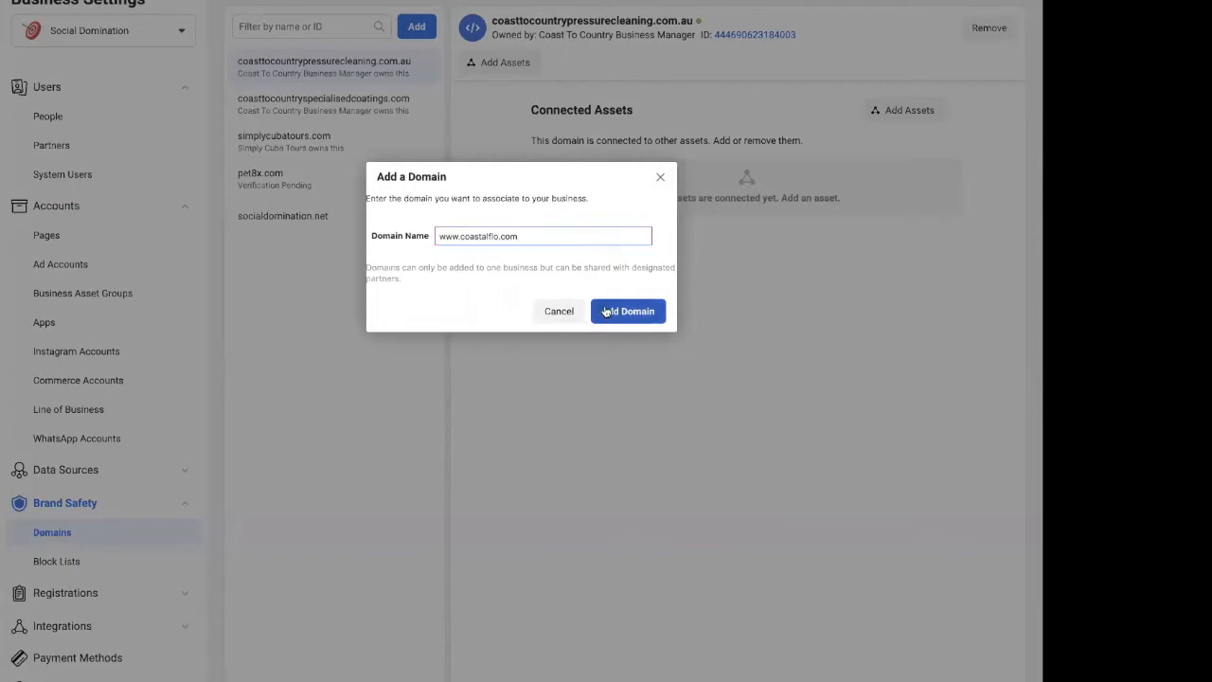
# Add coastalflo.com to the business and view its Meta-tag Verification instructions.
pyautogui.click(627, 311)
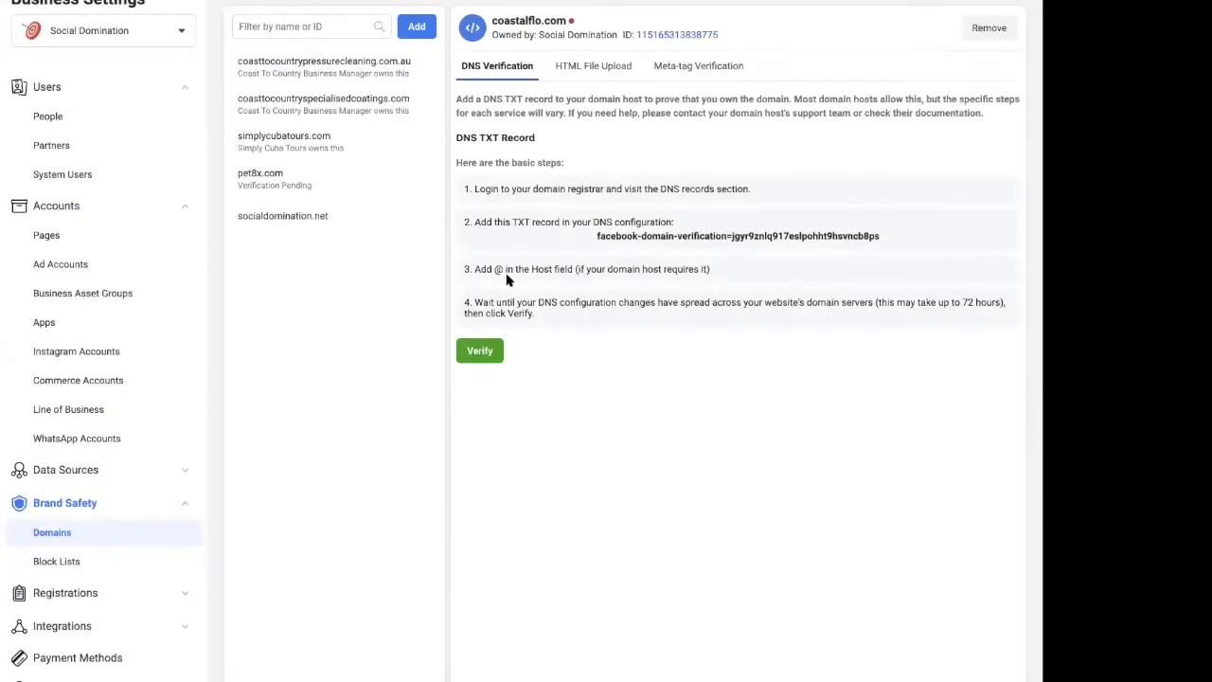
pyautogui.moveTo(663, 362)
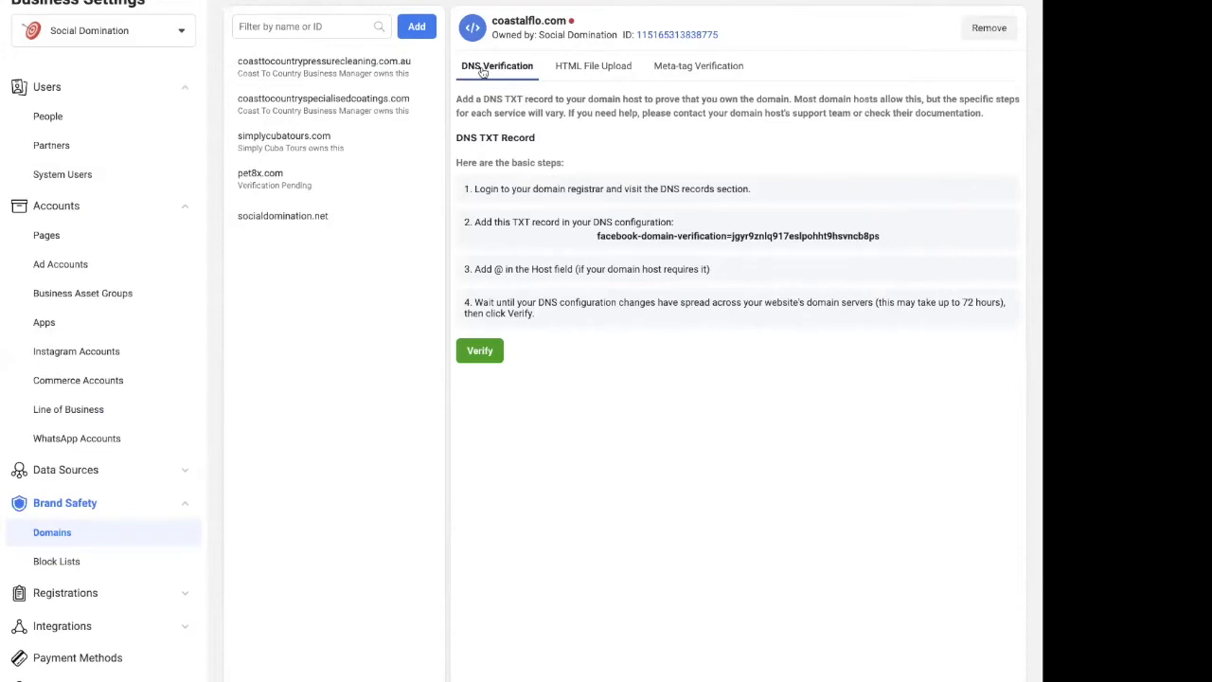
pyautogui.moveTo(633, 83)
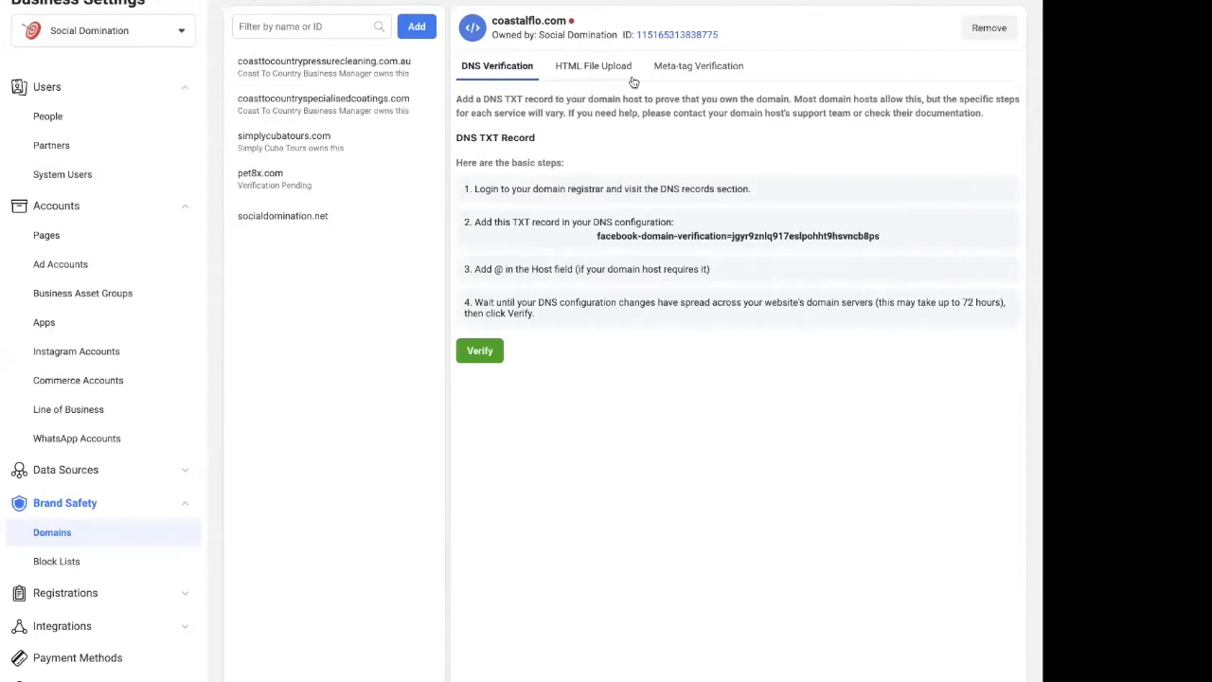
pyautogui.moveTo(750, 76)
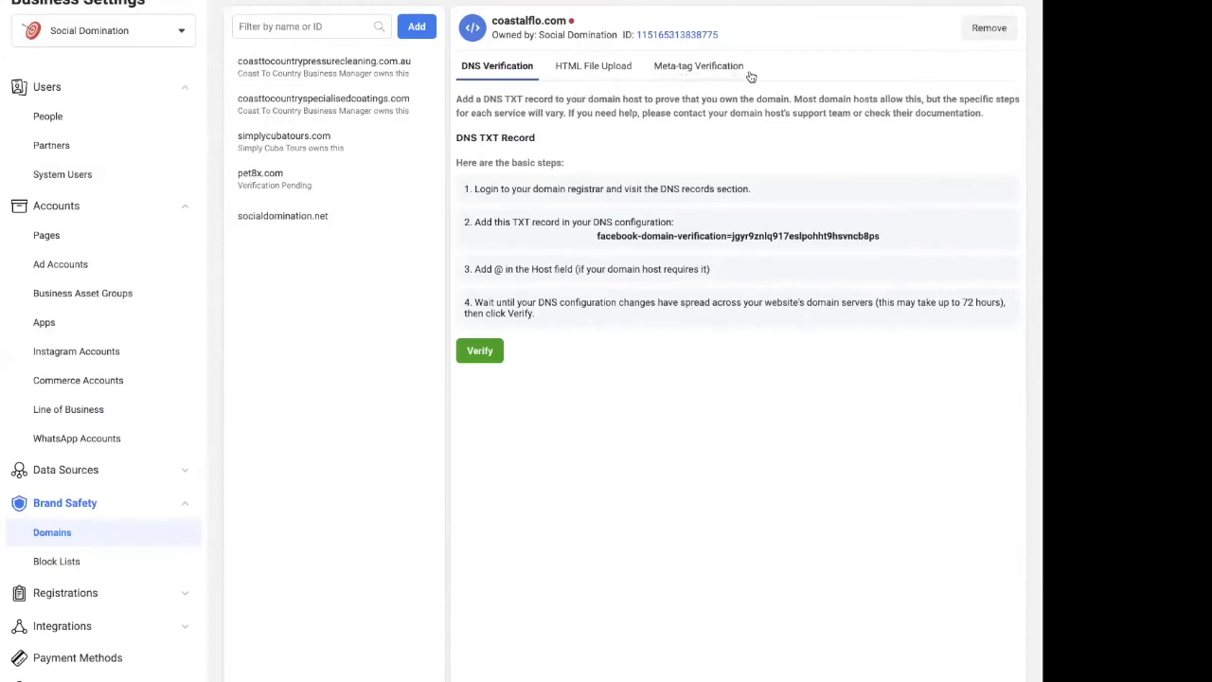
pyautogui.moveTo(697, 72)
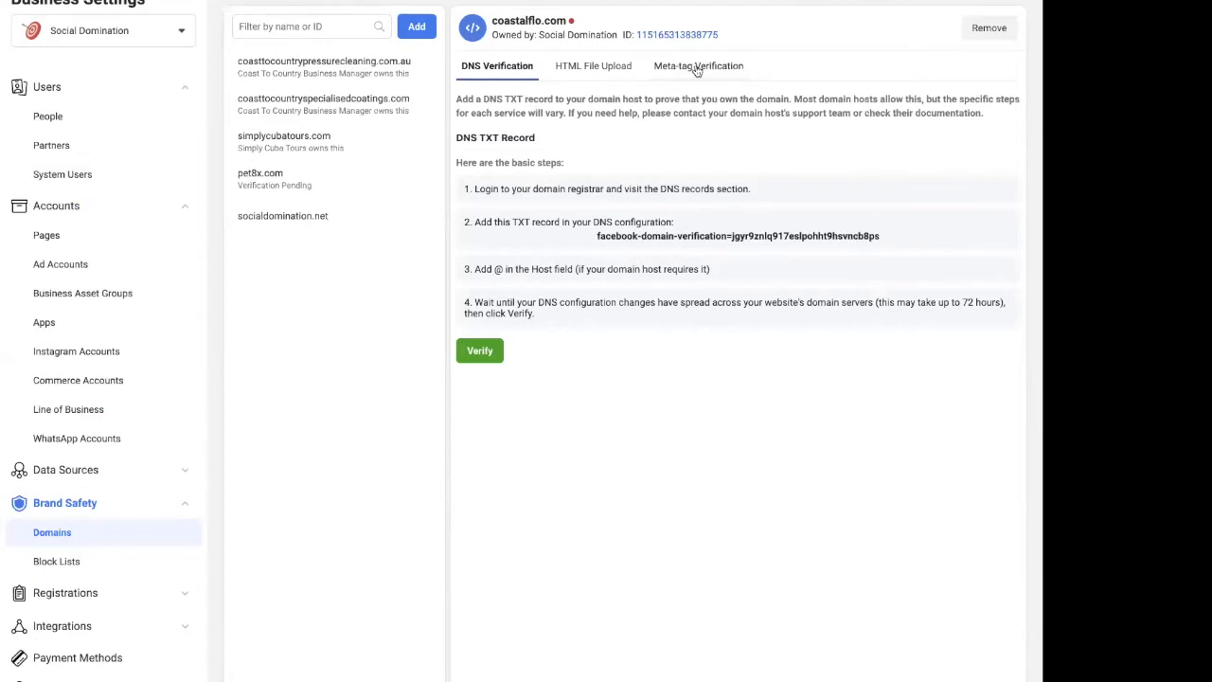
pyautogui.click(697, 65)
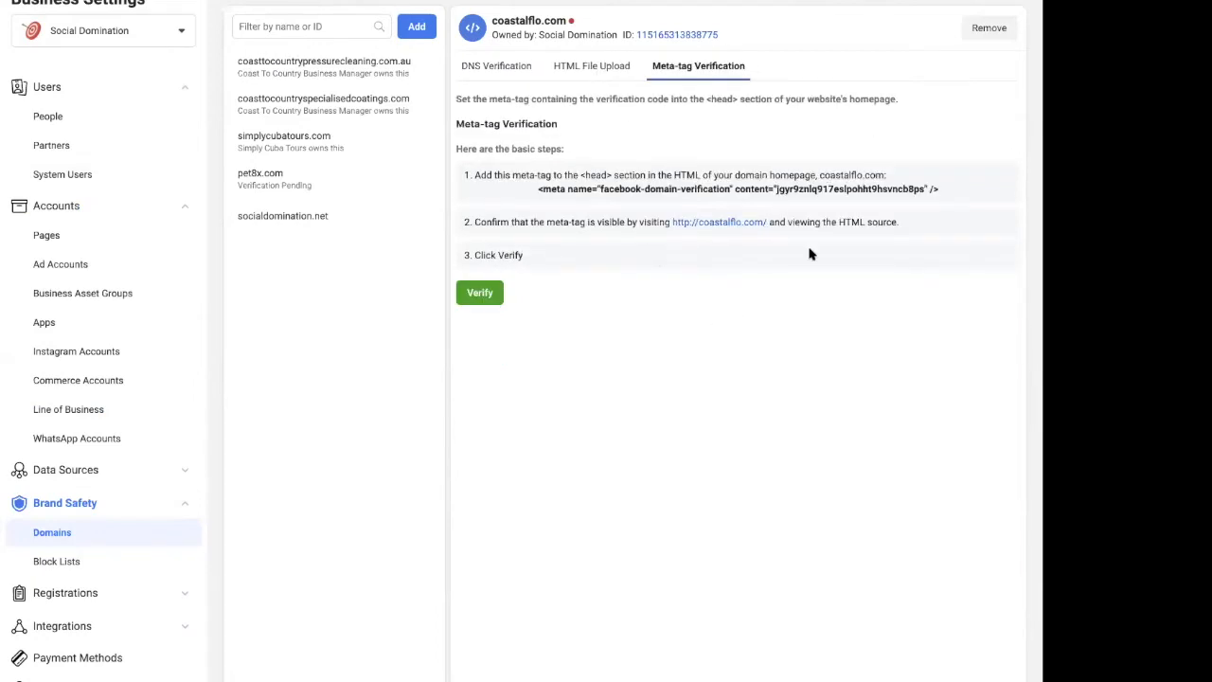
pyautogui.click(720, 222)
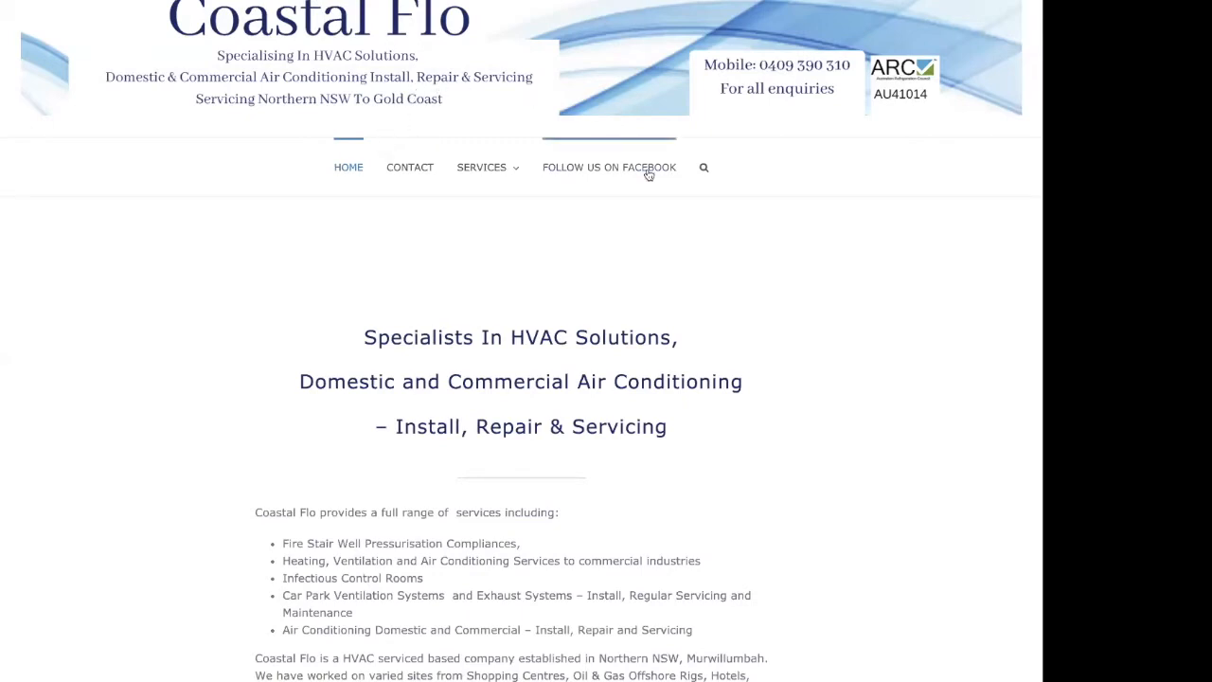
pyautogui.moveTo(424, 269)
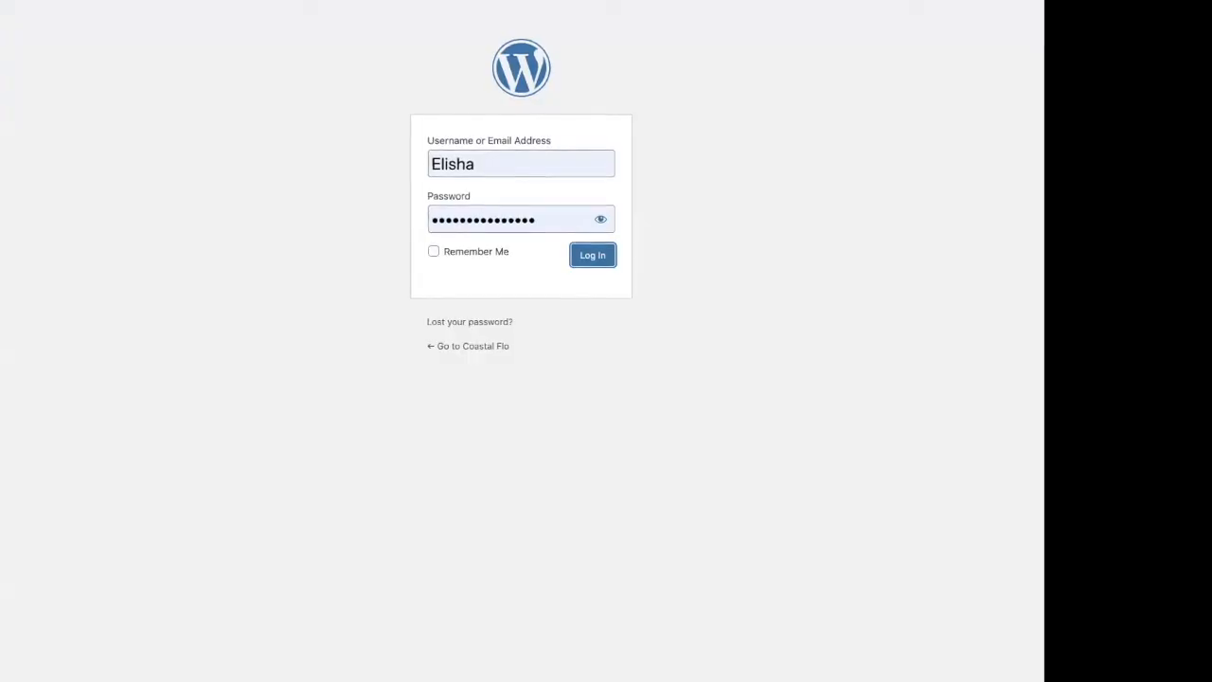
# Log in to the Coastal Flo WordPress admin dashboard.
pyautogui.click(591, 254)
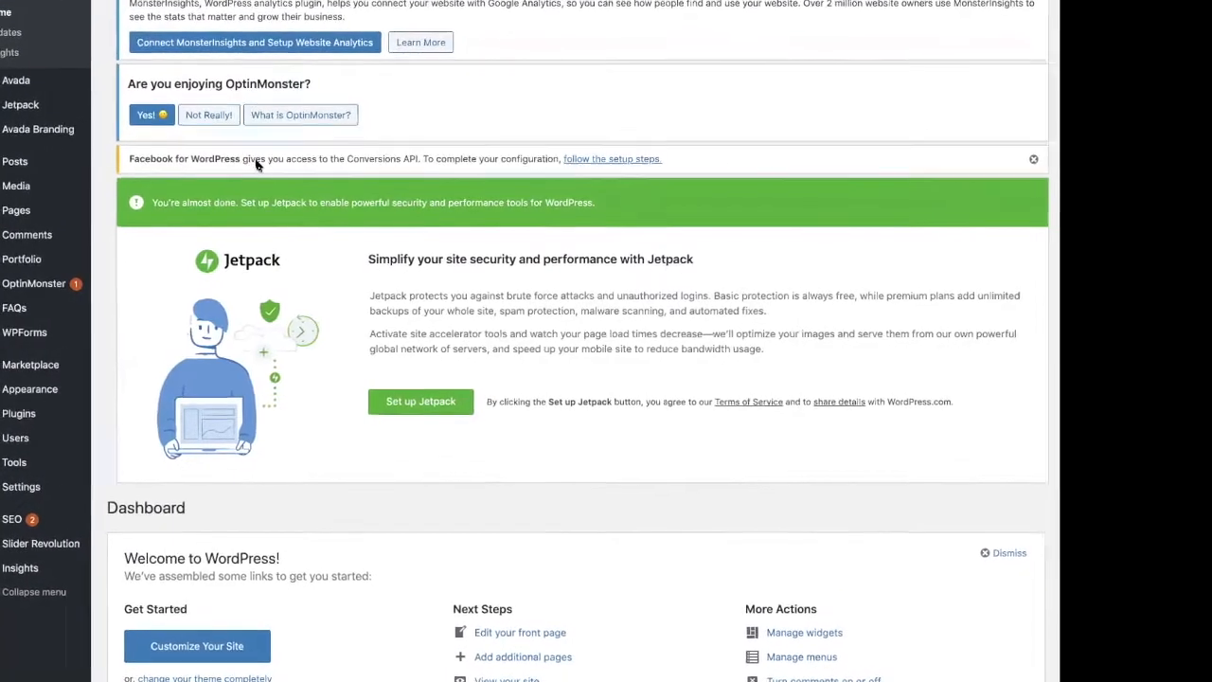
pyautogui.scroll(-3)
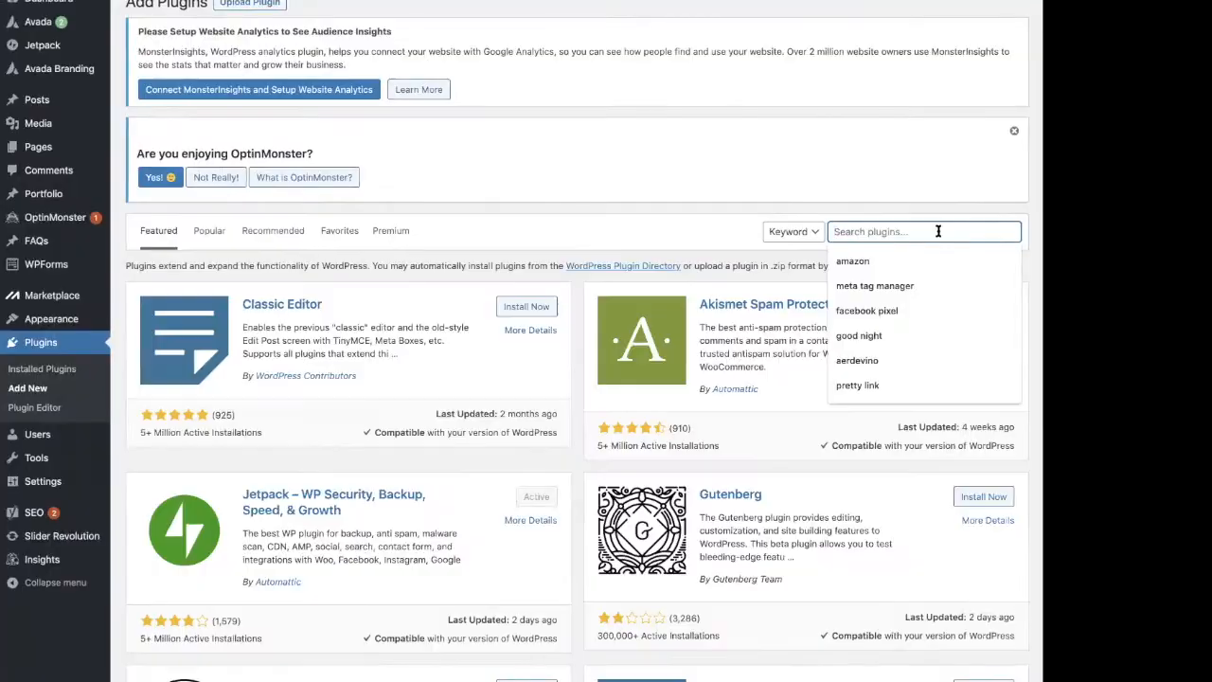
# Search for 'meta tag manager' and install the Meta Tag Manager plugin.
pyautogui.write('meta tag manager')
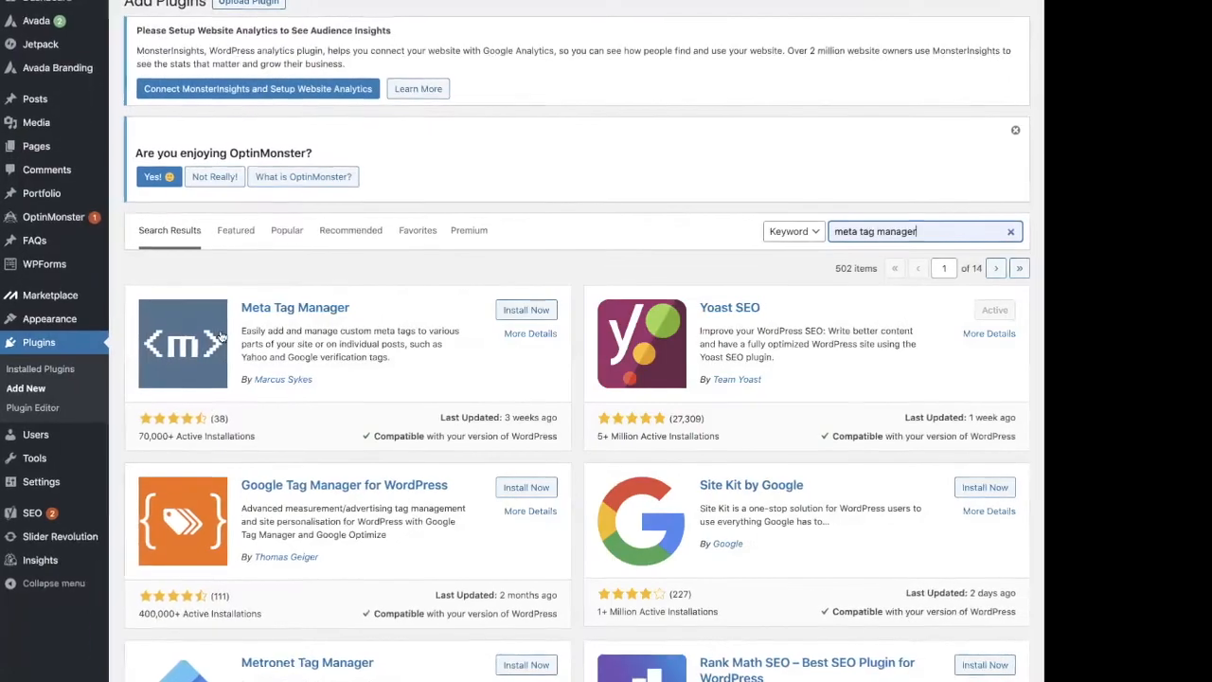
pyautogui.click(526, 310)
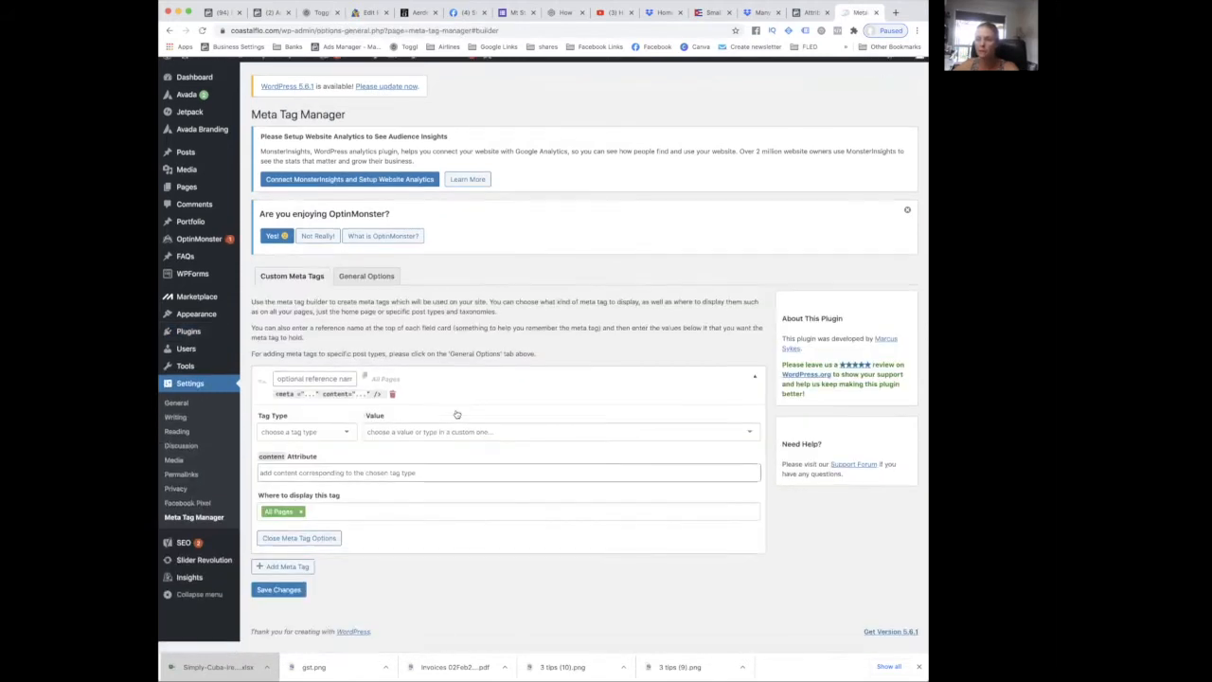
# Set the new custom meta tag's Tag Type to 'name'.
pyautogui.click(307, 432)
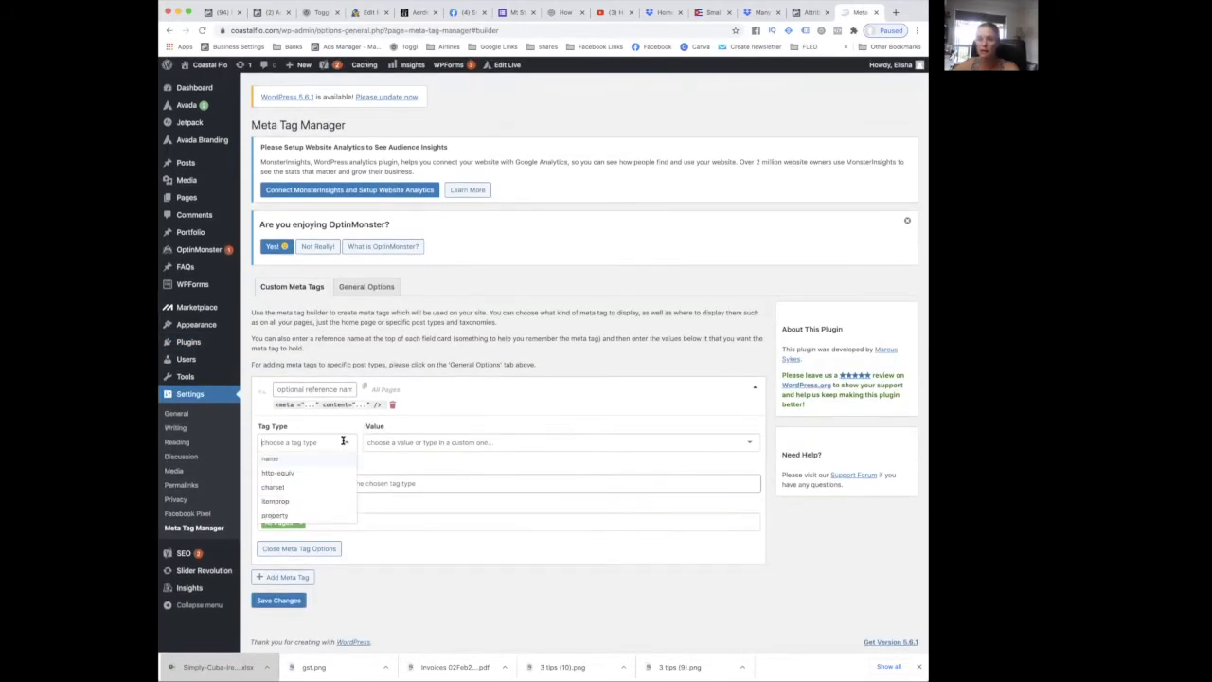
pyautogui.click(269, 458)
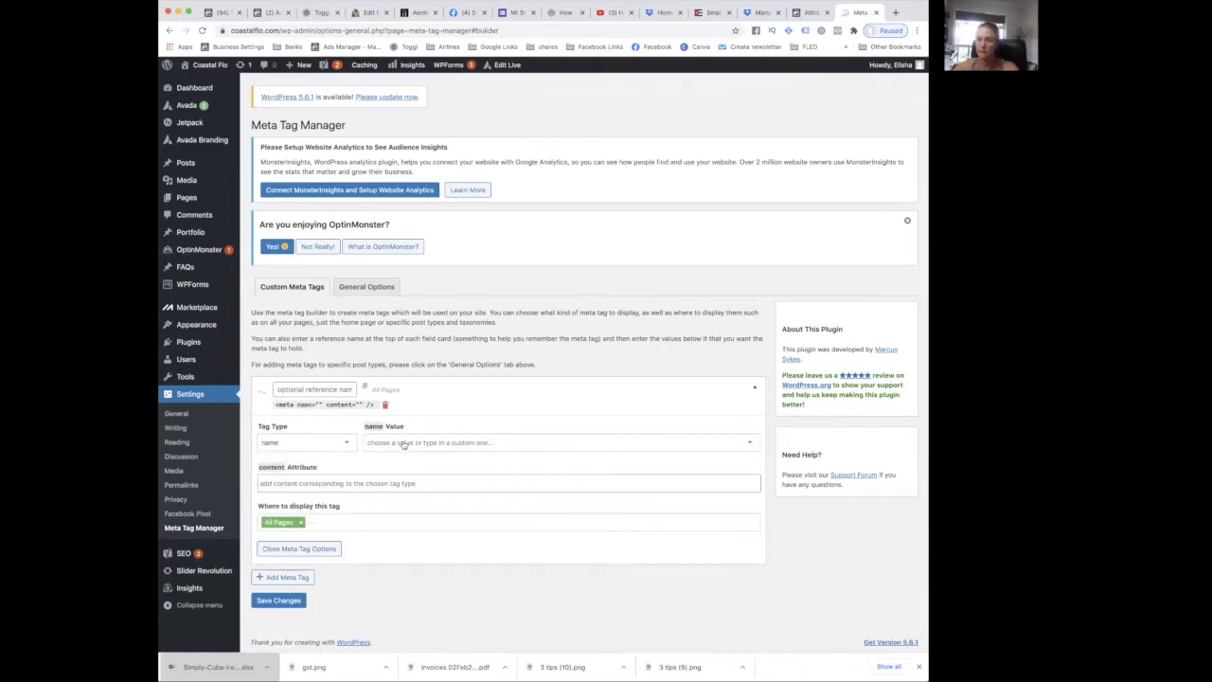
pyautogui.click(559, 443)
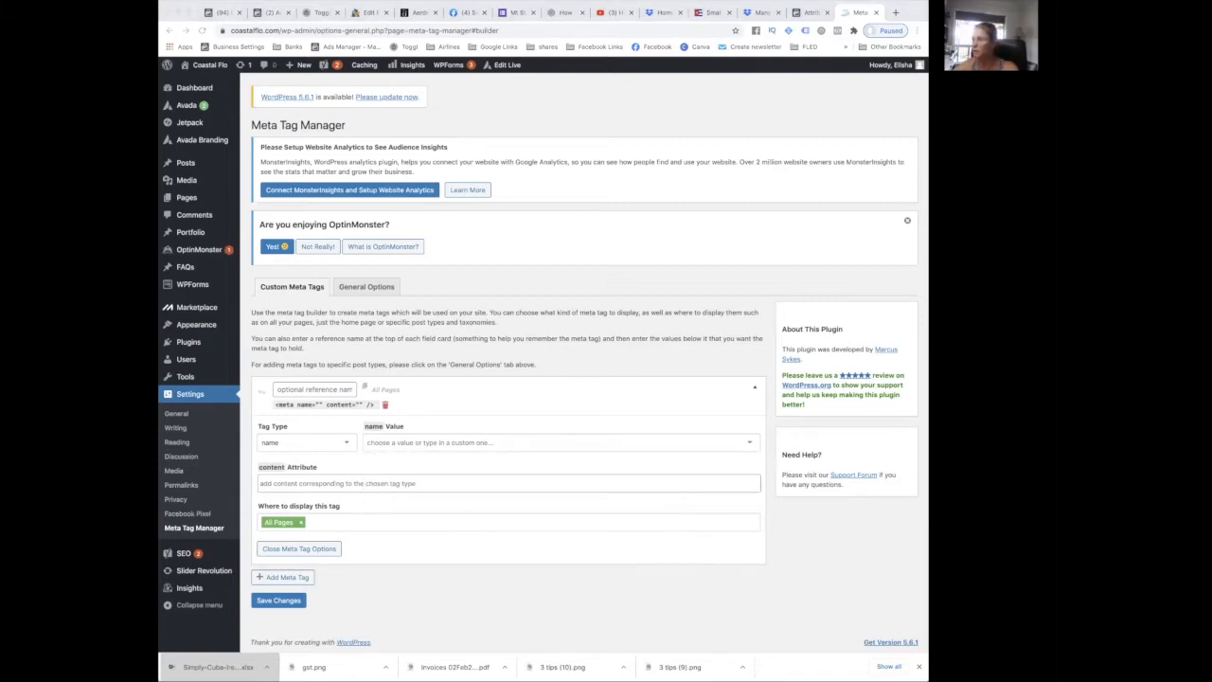
pyautogui.moveTo(379, 362)
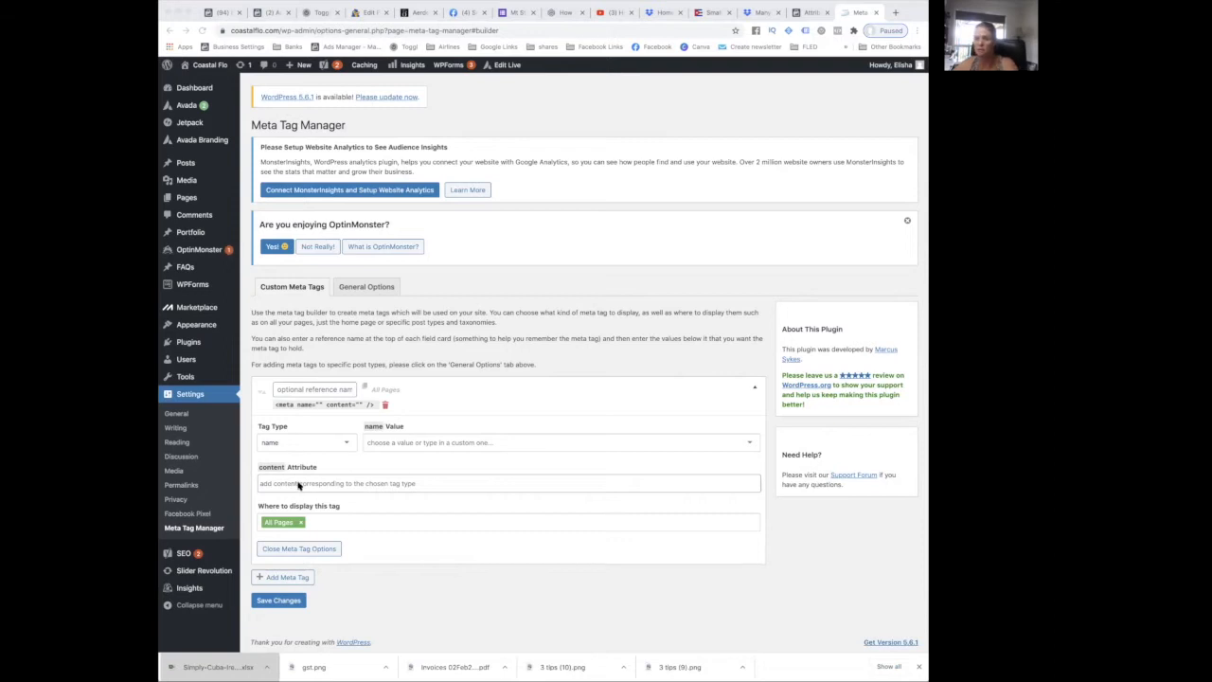
# Paste the Facebook verification code as the facebook-domain-verification tag's content.
pyautogui.rightClick(510, 483)
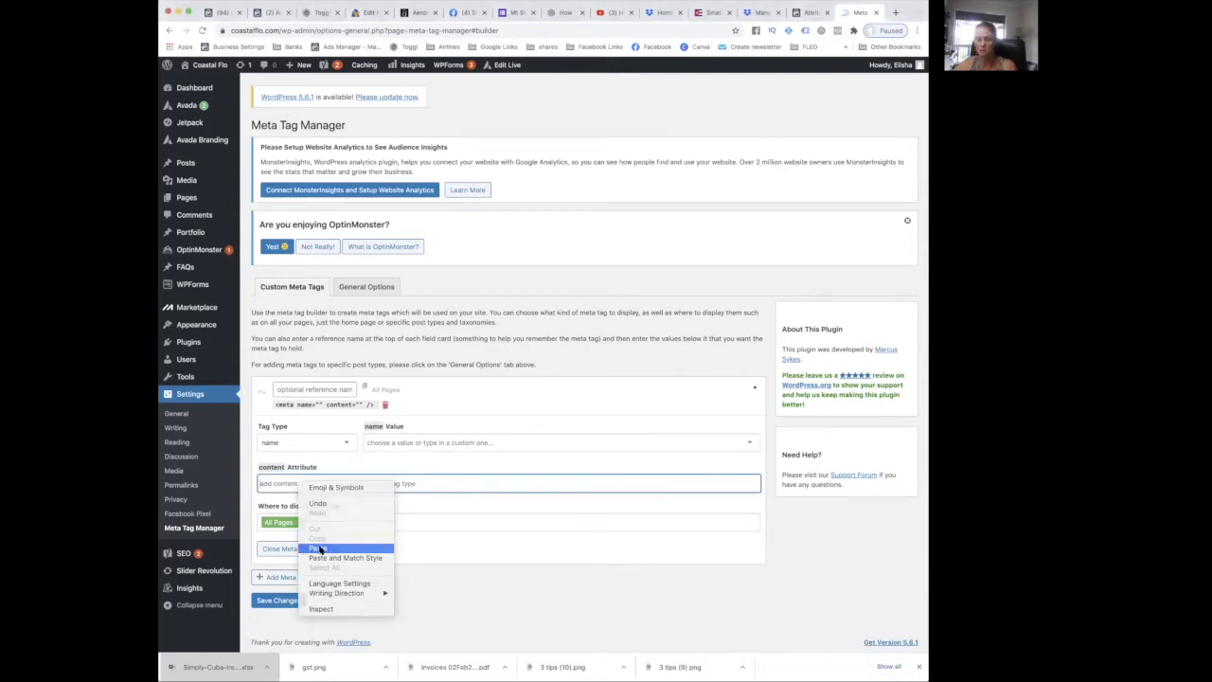
pyautogui.click(319, 549)
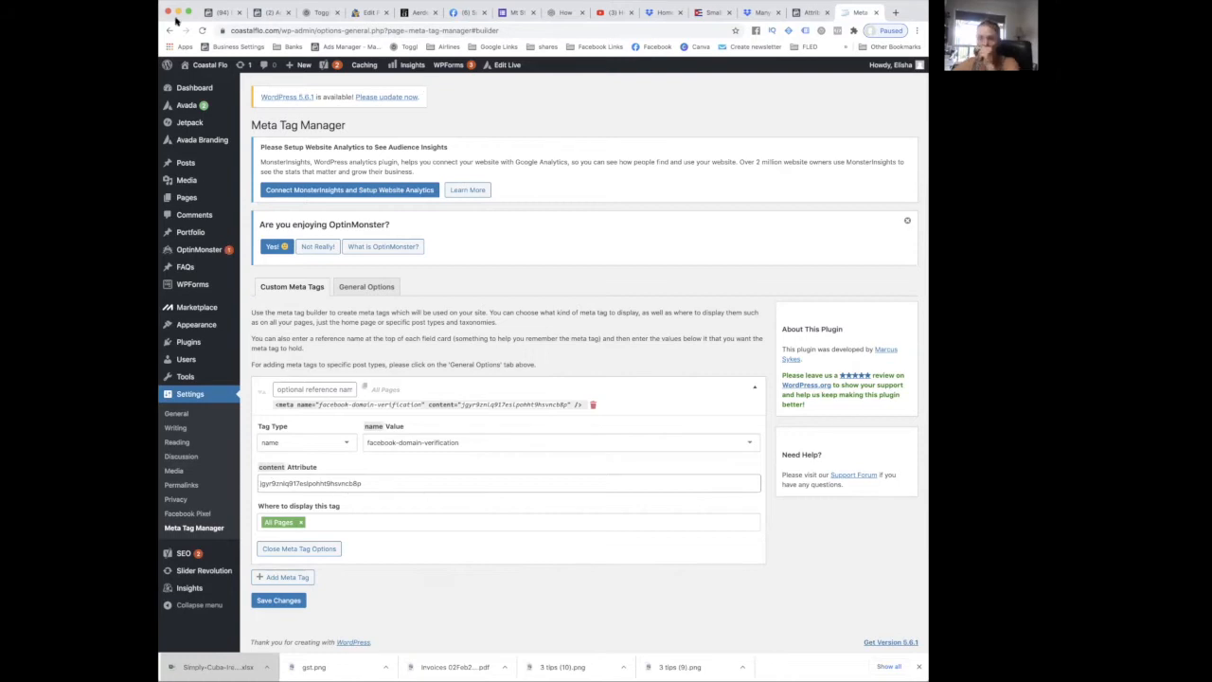
pyautogui.click(223, 12)
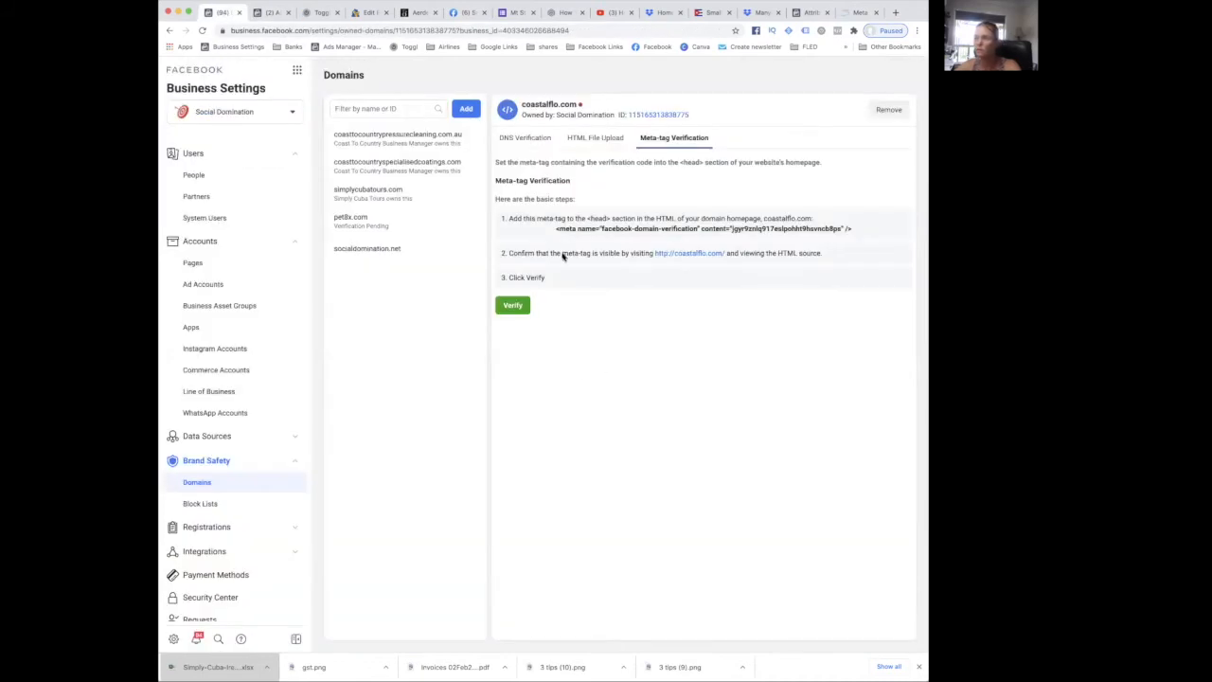
pyautogui.moveTo(593, 265)
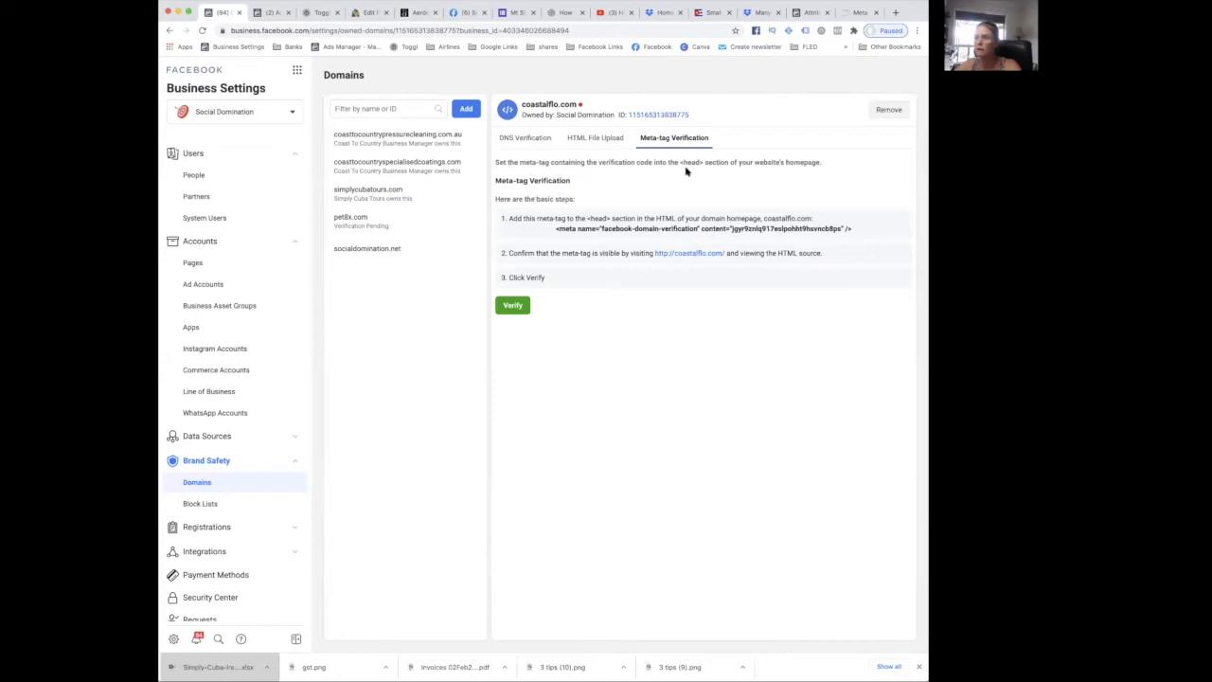
pyautogui.moveTo(777, 118)
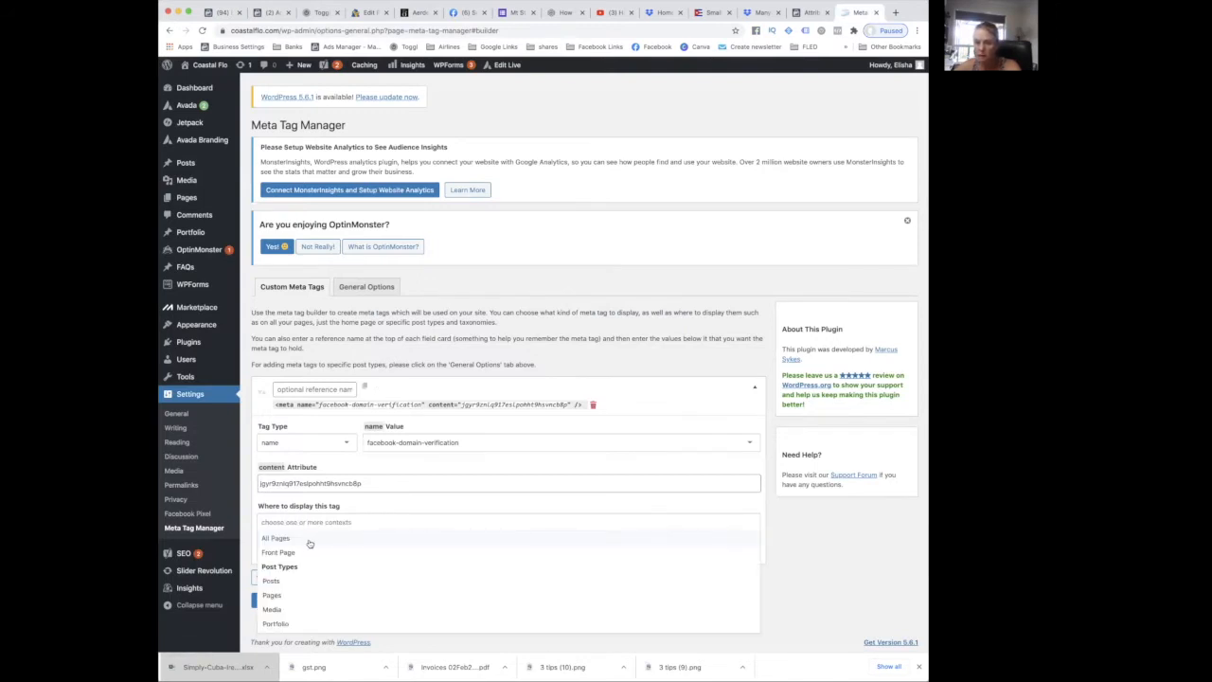
# Display the verification tag on the Front Page only and save the Meta Tag Manager settings.
pyautogui.click(277, 553)
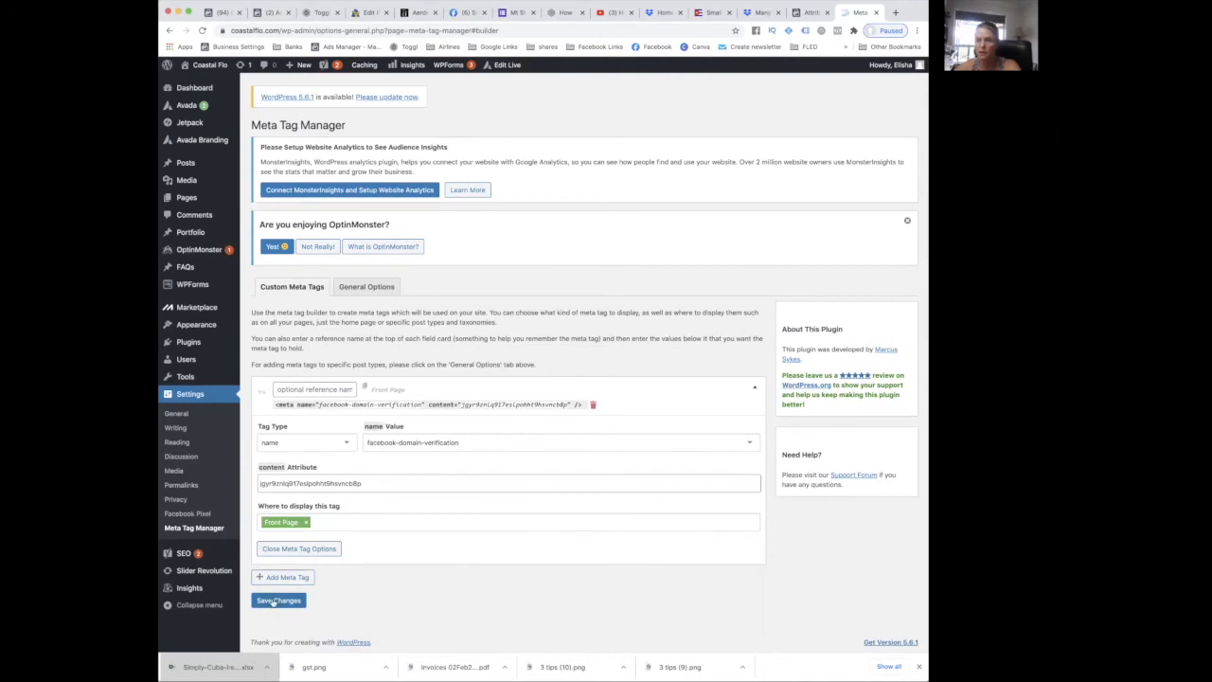
pyautogui.click(279, 598)
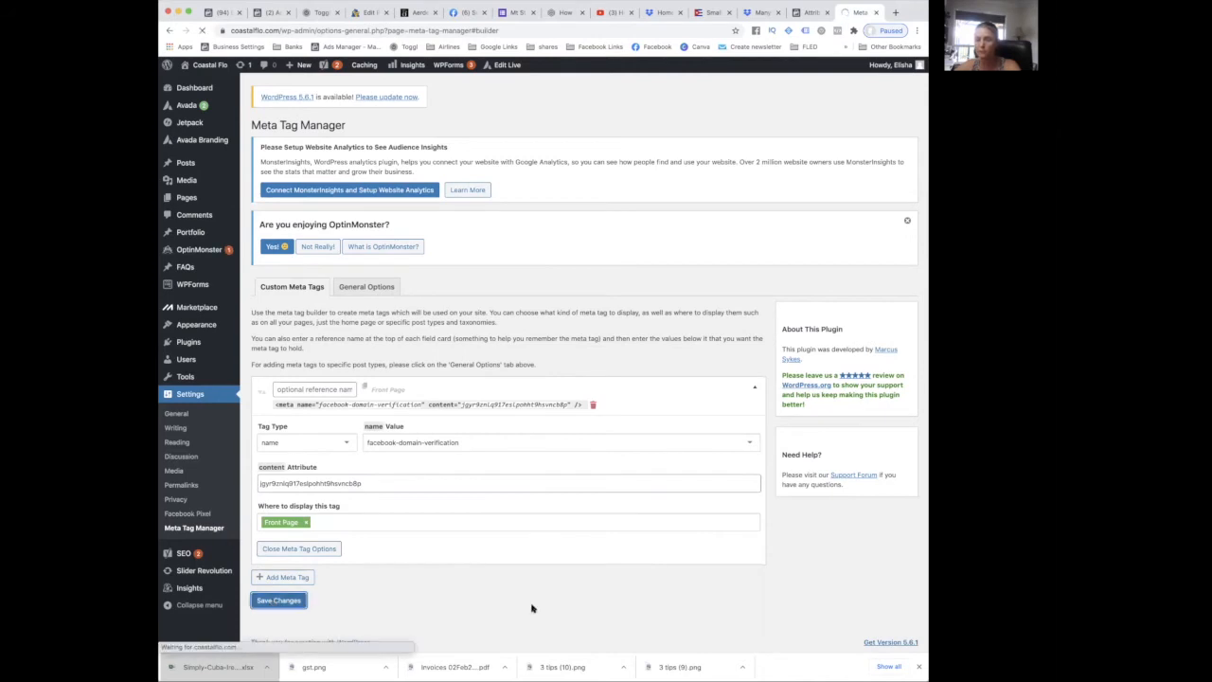
pyautogui.click(278, 598)
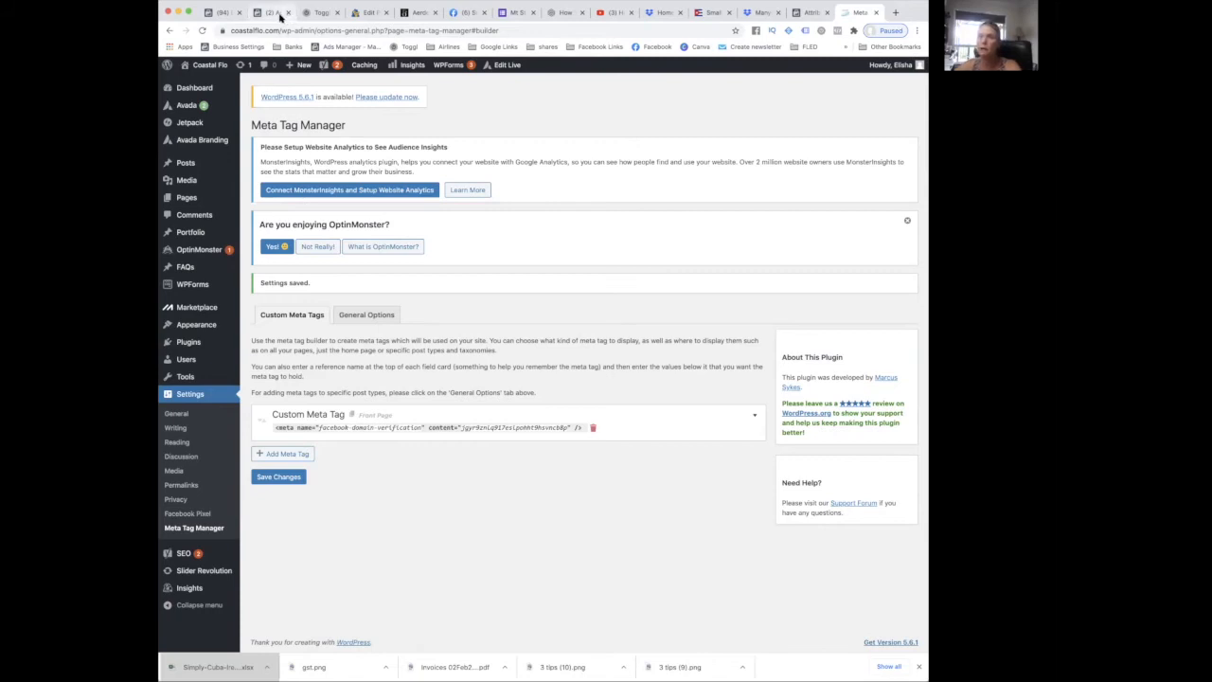
# Verify coastalflo.com in Business Settings and dismiss the 'is verified' confirmation.
pyautogui.click(281, 12)
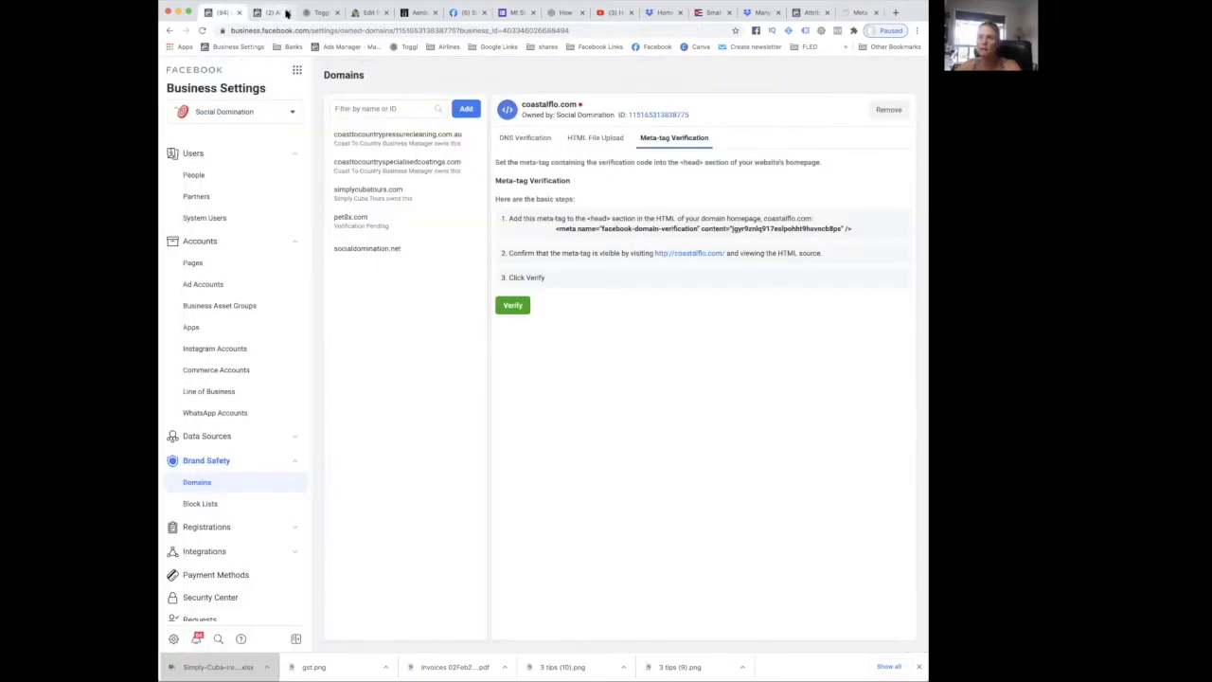
pyautogui.click(511, 305)
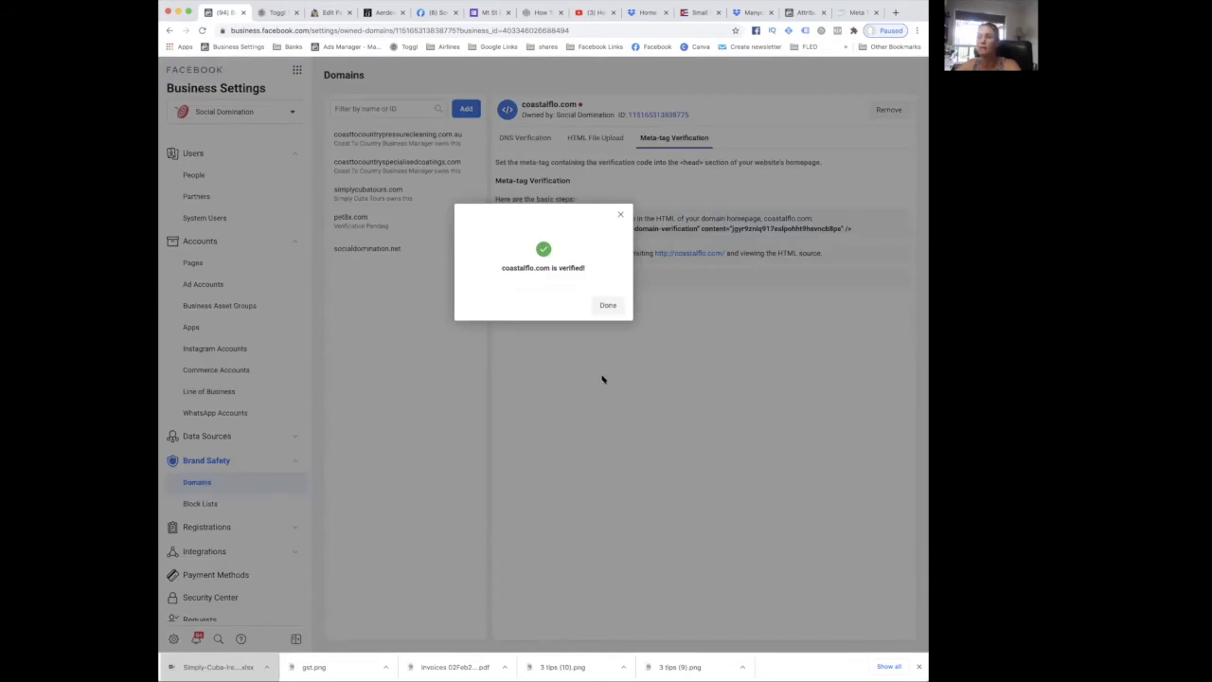
pyautogui.moveTo(526, 303)
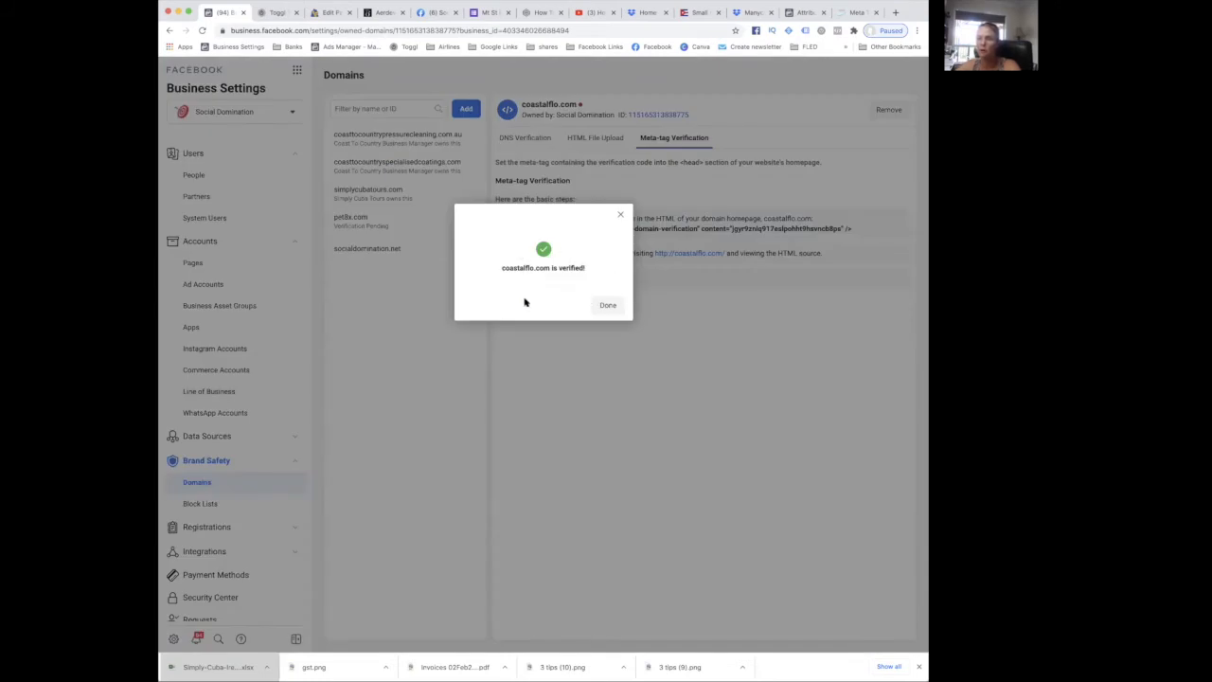
pyautogui.click(607, 305)
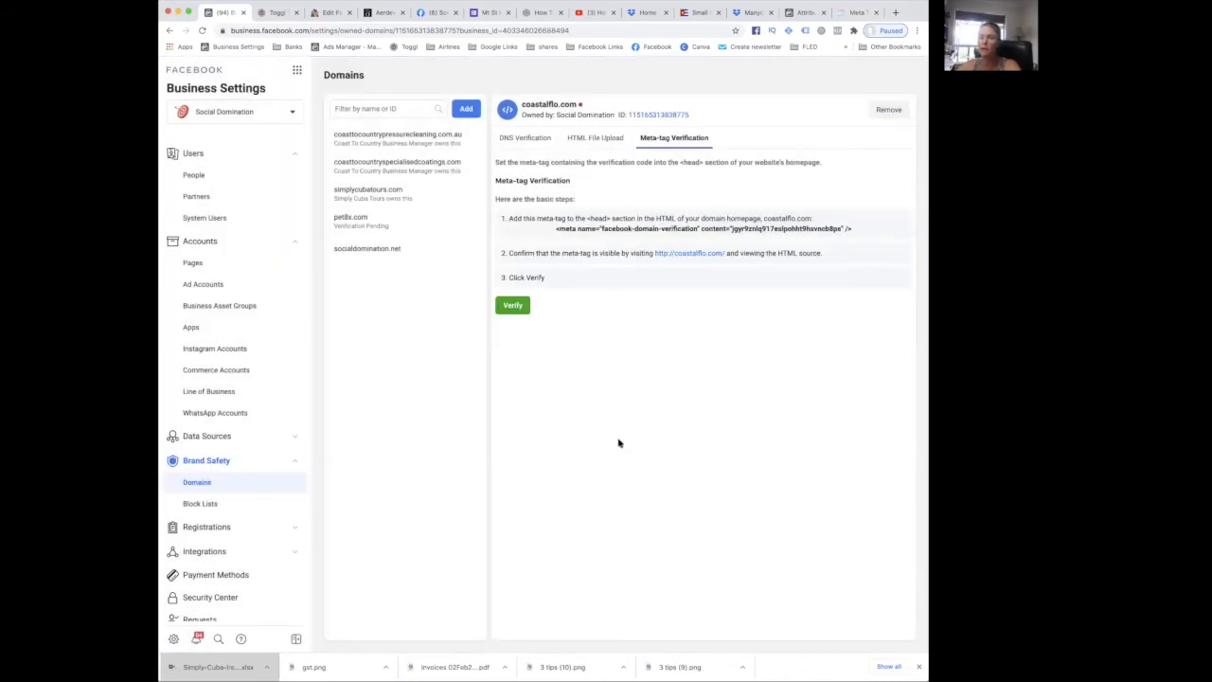
pyautogui.moveTo(653, 337)
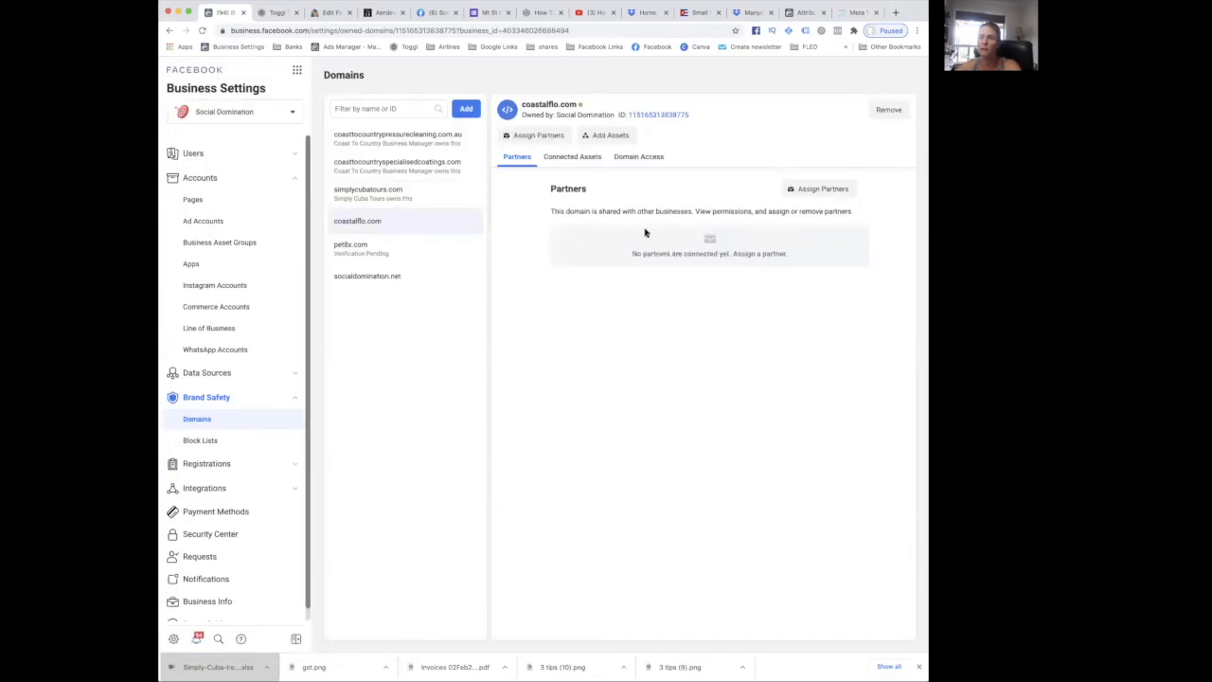
# View coastalflo.com's Connected Assets and Domain Access settings.
pyautogui.click(572, 155)
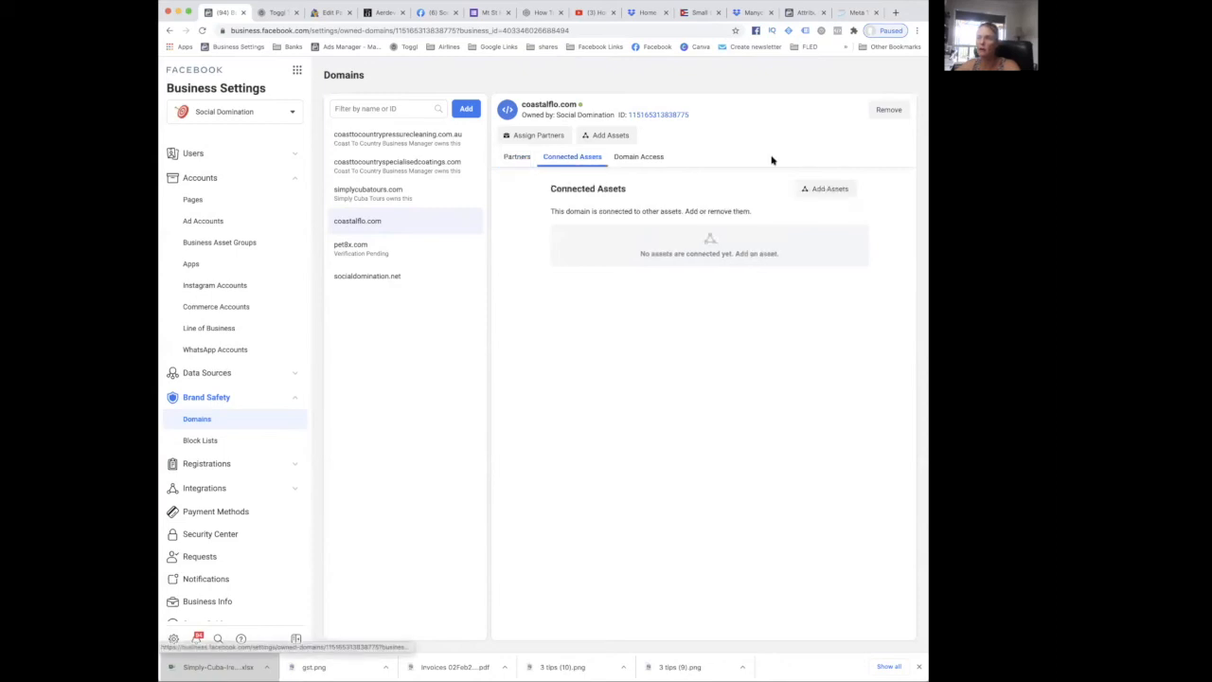
pyautogui.click(639, 156)
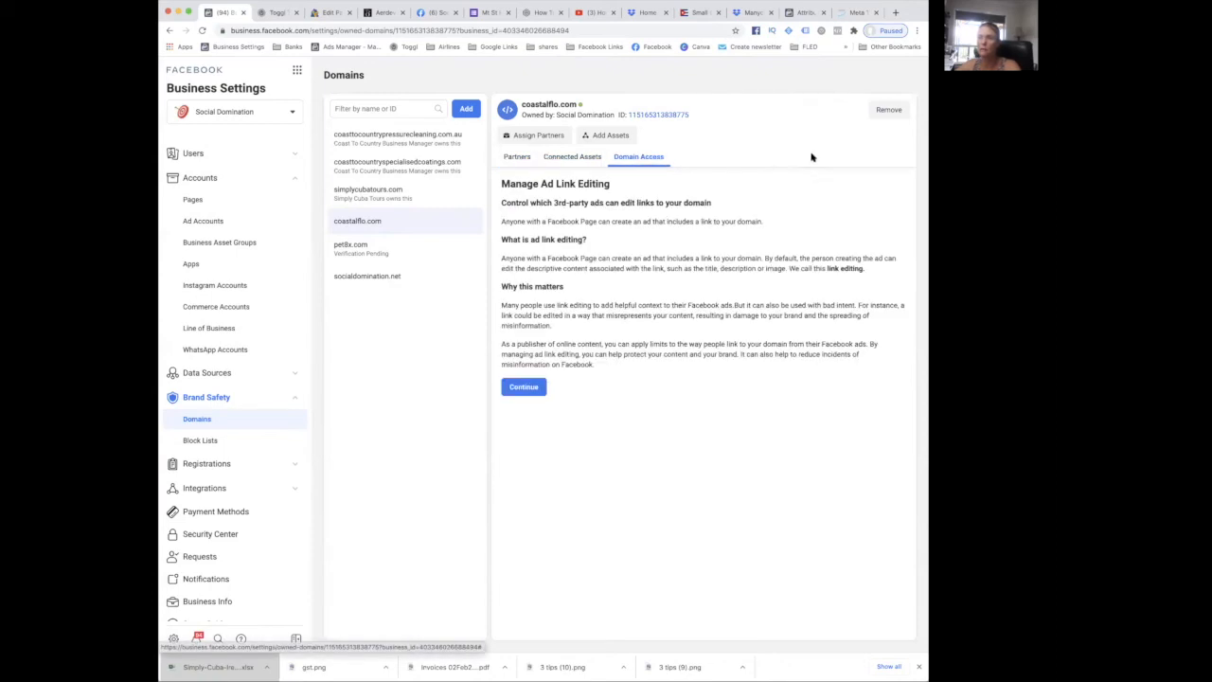
pyautogui.moveTo(777, 169)
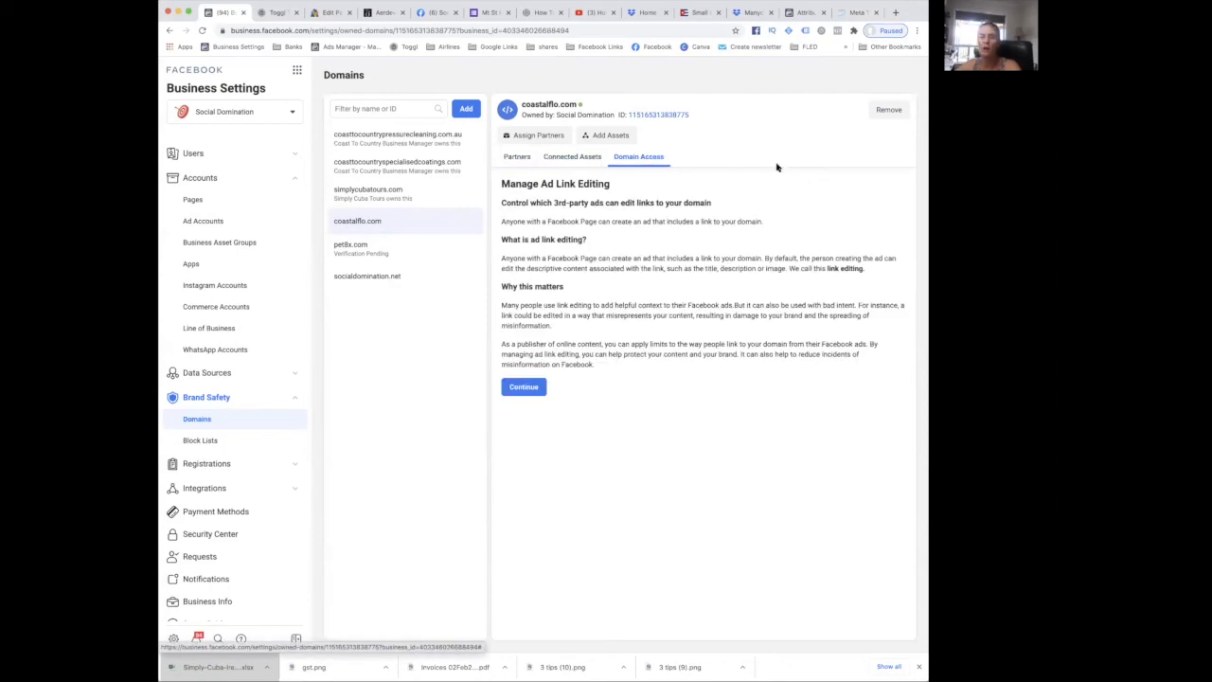